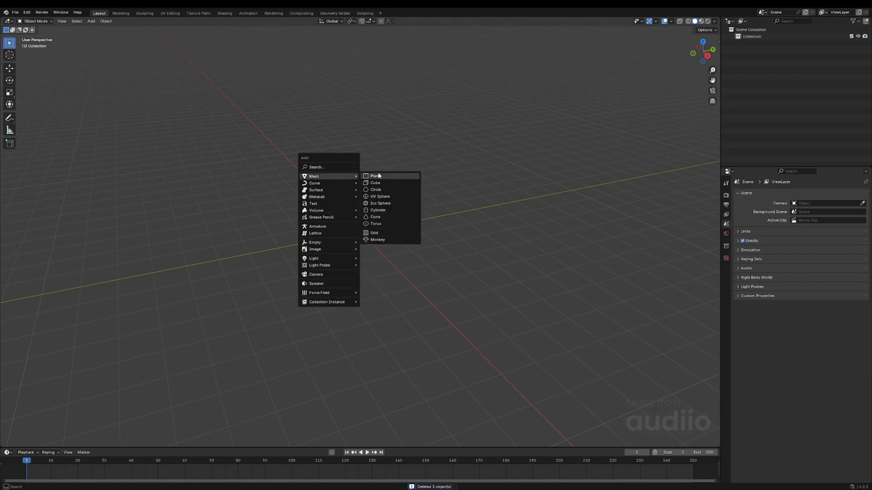
Step: Add a large plane as the board and import the four crime photos as image planes
{"action": "left_click", "coordinate": [376, 176]}
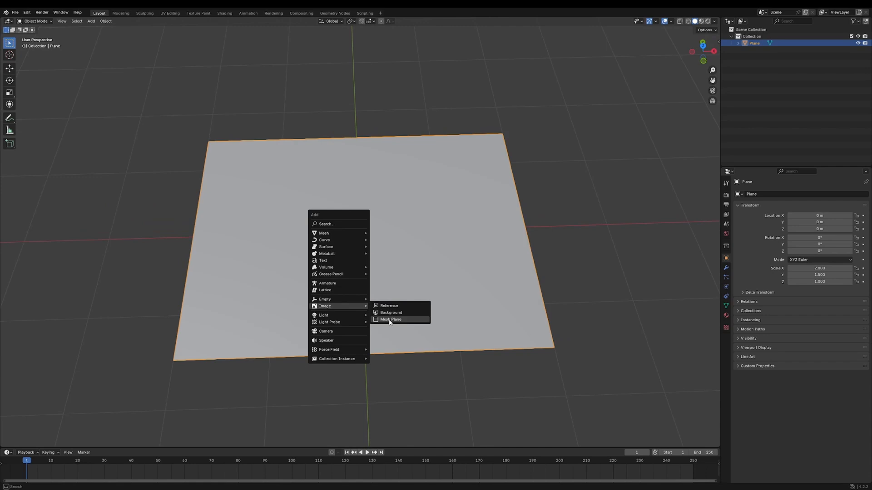
{"action": "left_click", "coordinate": [391, 319]}
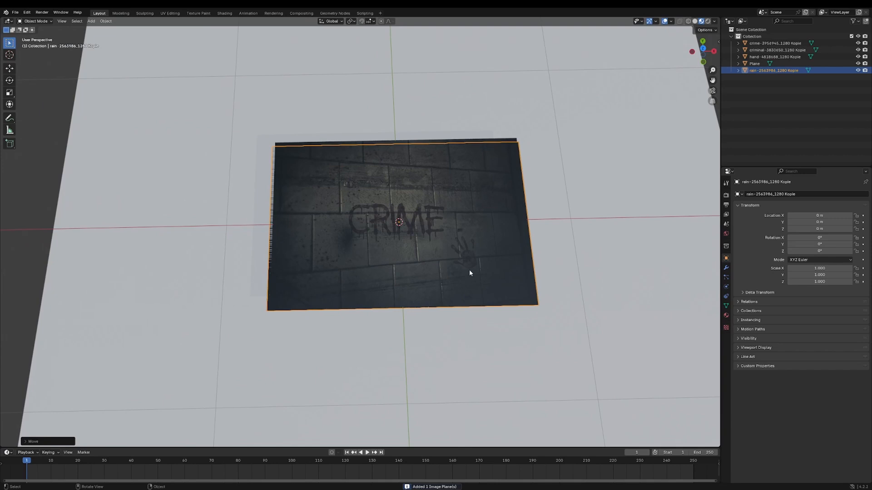
Step: Scale, move and rotate the photos across the board, insetting a border on the CRIME photo
{"action": "key", "text": "s"}
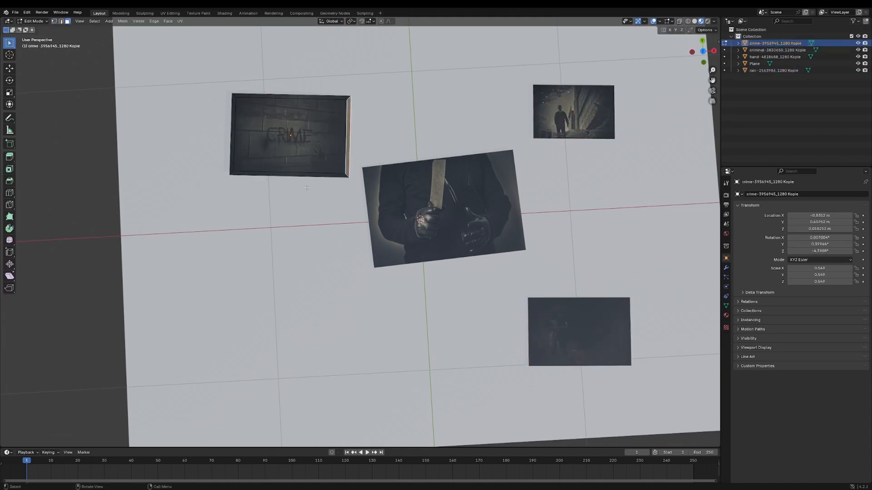
Step: Give the CRIME photo's border faces a new white material in a second slot
{"action": "left_click", "coordinate": [290, 137]}
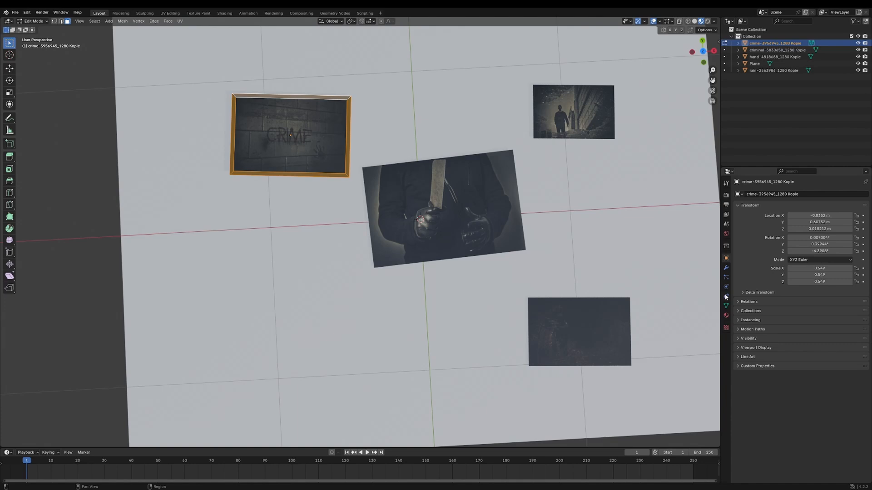
{"action": "left_click", "coordinate": [726, 315]}
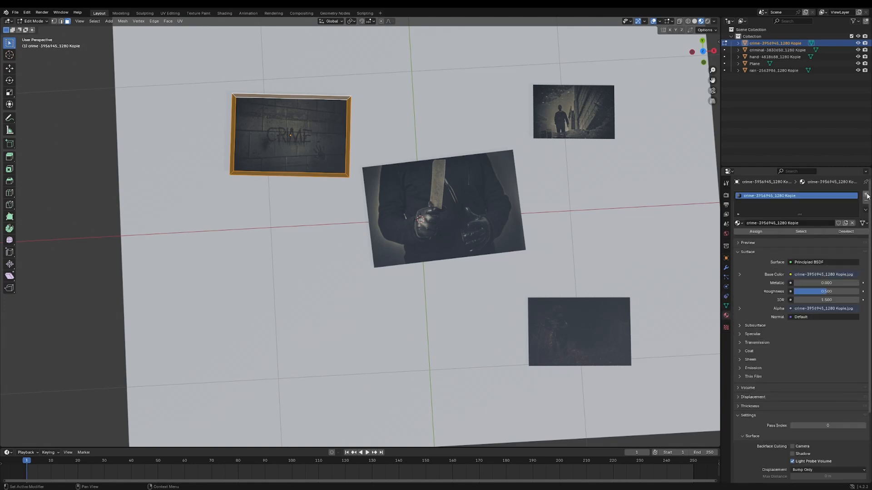
{"action": "left_click", "coordinate": [864, 194]}
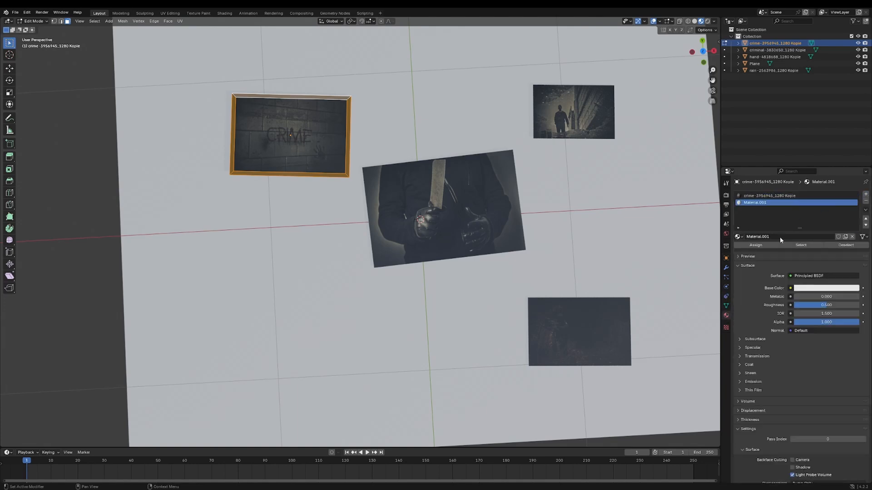
{"action": "left_click", "coordinate": [384, 178]}
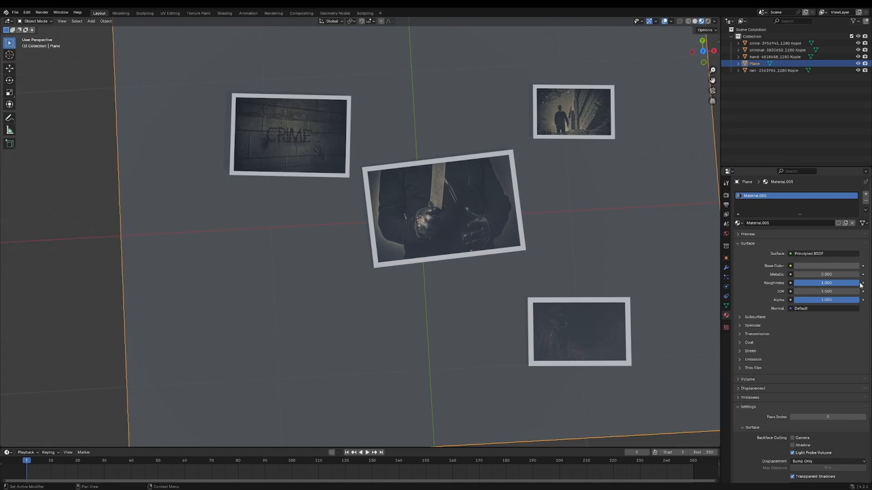
Step: Apply white borders to the remaining photos, starting with the bottom-right one
{"action": "left_click", "coordinate": [290, 137]}
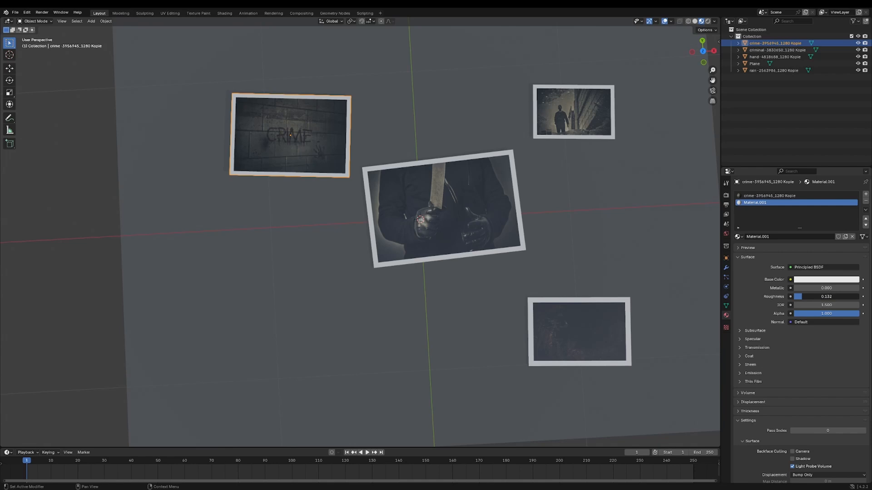
{"action": "left_click", "coordinate": [826, 296]}
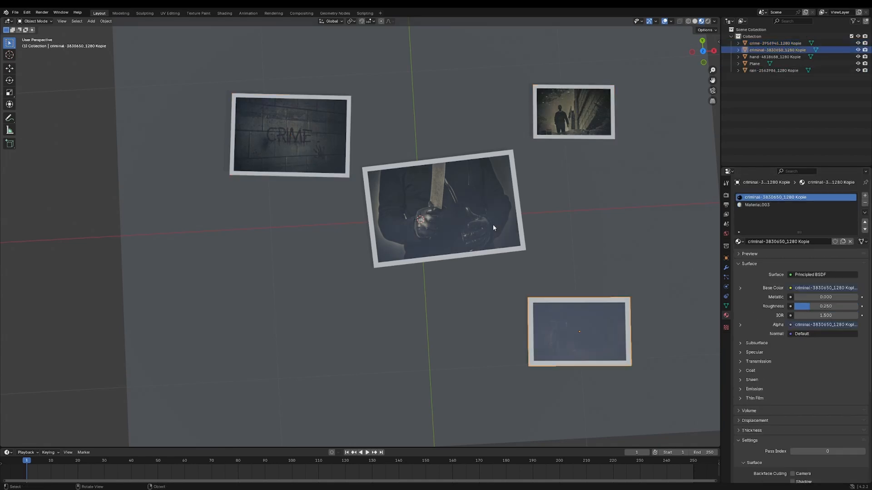
{"action": "scroll", "scroll_direction": "down", "scroll_amount": 3}
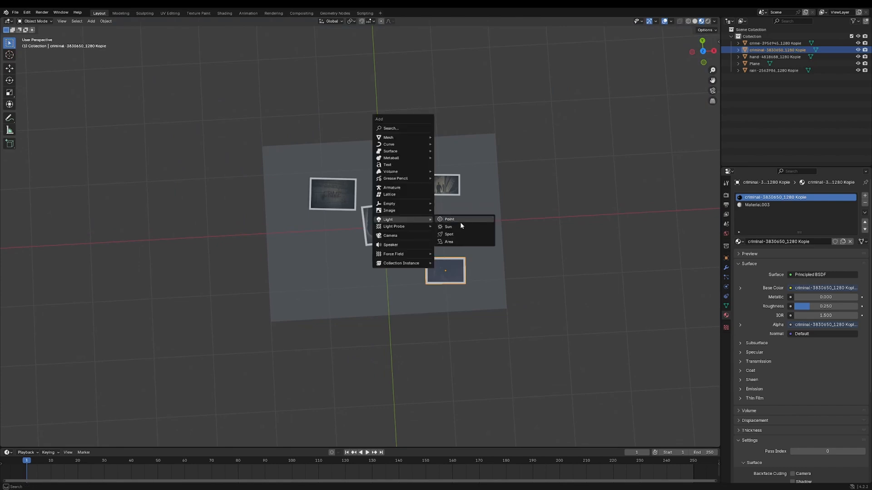
Step: Add a point light above the board and set its power to 5000 W
{"action": "left_click", "coordinate": [449, 219]}
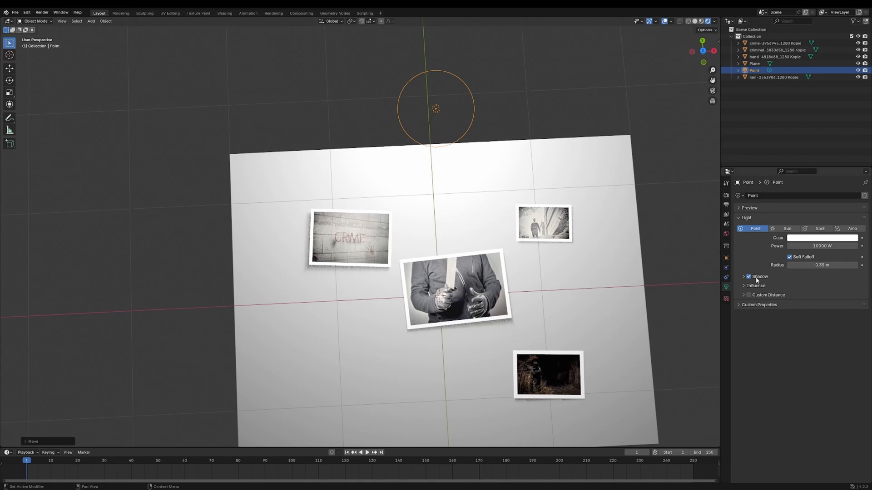
{"action": "double_click", "coordinate": [821, 246]}
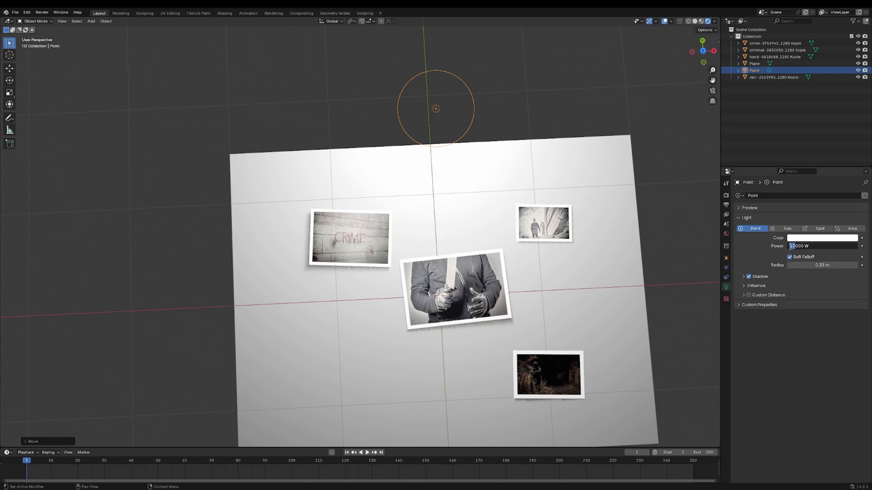
{"action": "type", "text": "5000"}
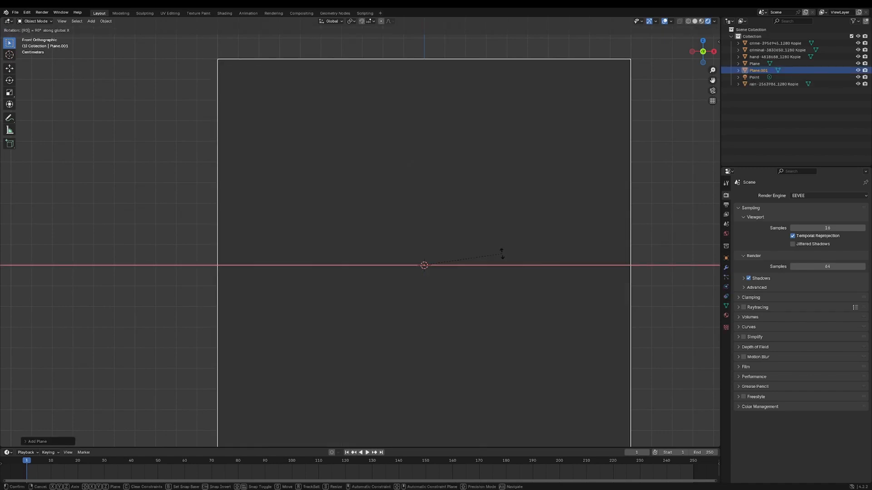
Step: Stand the new plane upright, delete its left half and select the bottom edge
{"action": "key", "text": "Tab"}
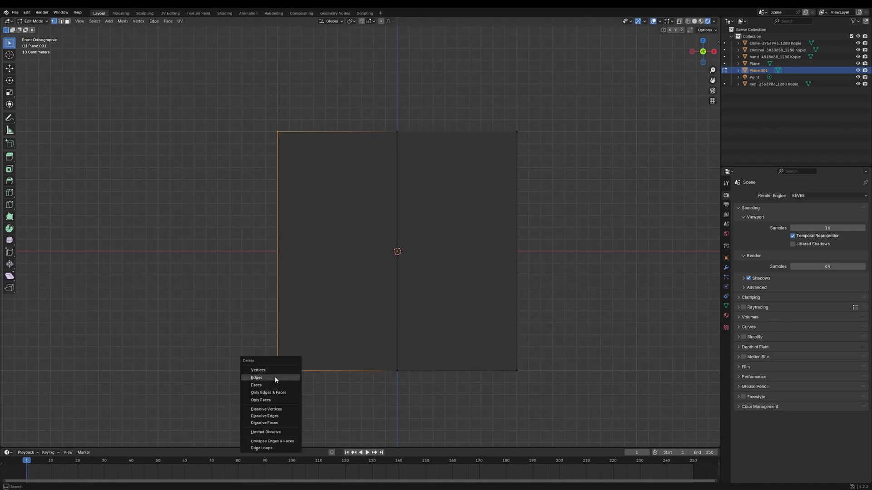
{"action": "left_click", "coordinate": [256, 377]}
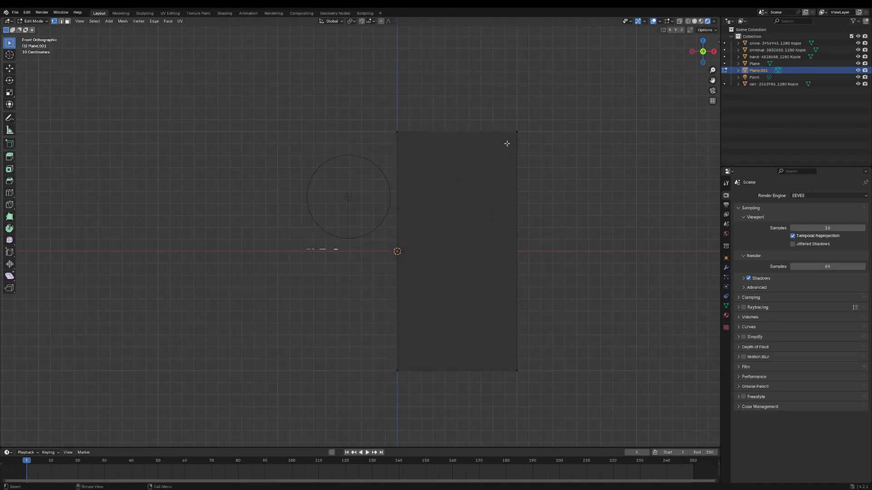
{"action": "left_click", "coordinate": [456, 250]}
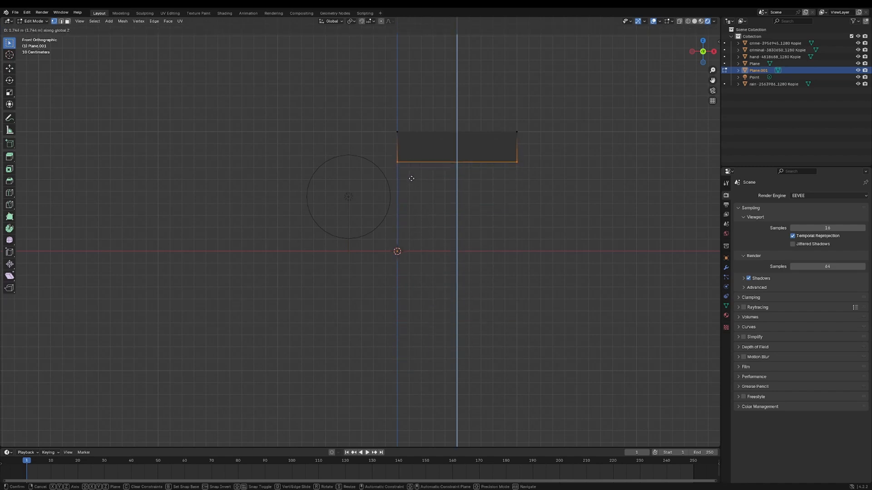
{"action": "mouse_move", "coordinate": [408, 164]}
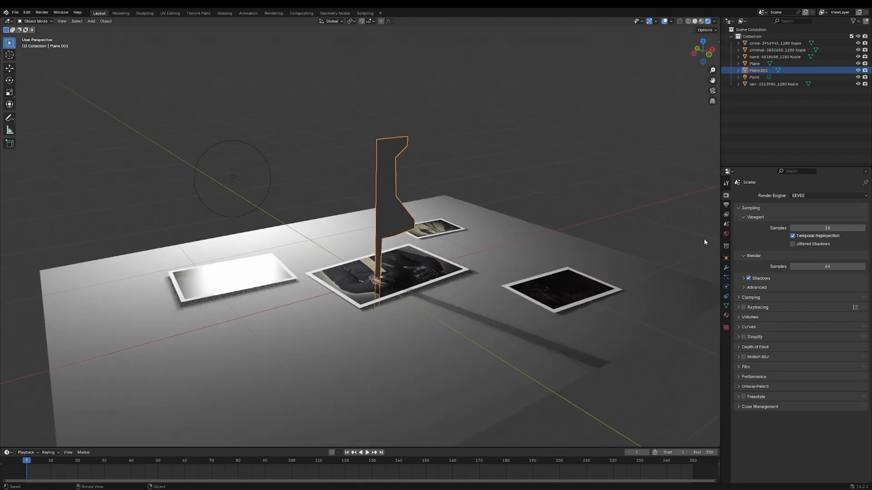
Step: Add a Screw modifier spinning the pin profile around the Y axis
{"action": "left_click", "coordinate": [803, 195]}
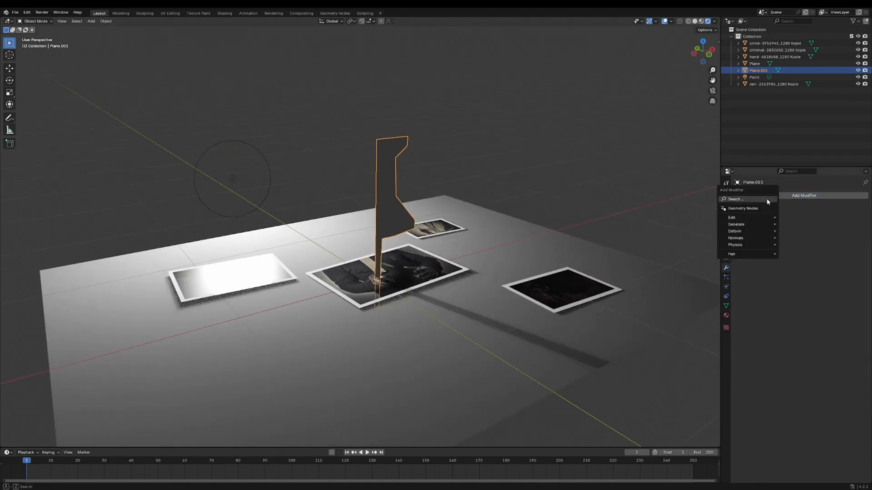
{"action": "type", "text": "scre"}
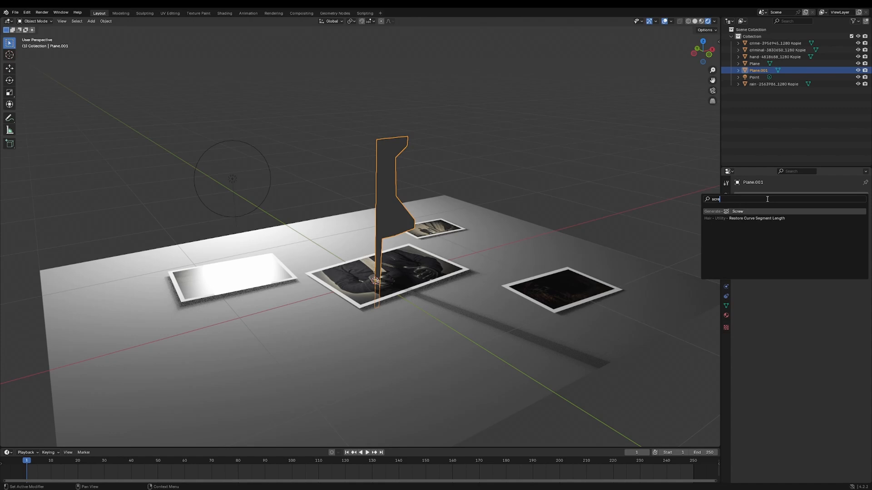
{"action": "left_click", "coordinate": [737, 211]}
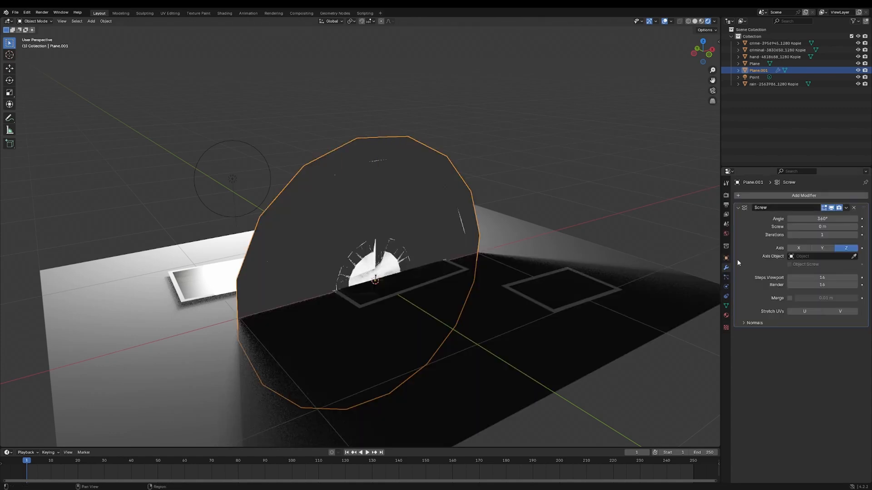
{"action": "left_click", "coordinate": [821, 247]}
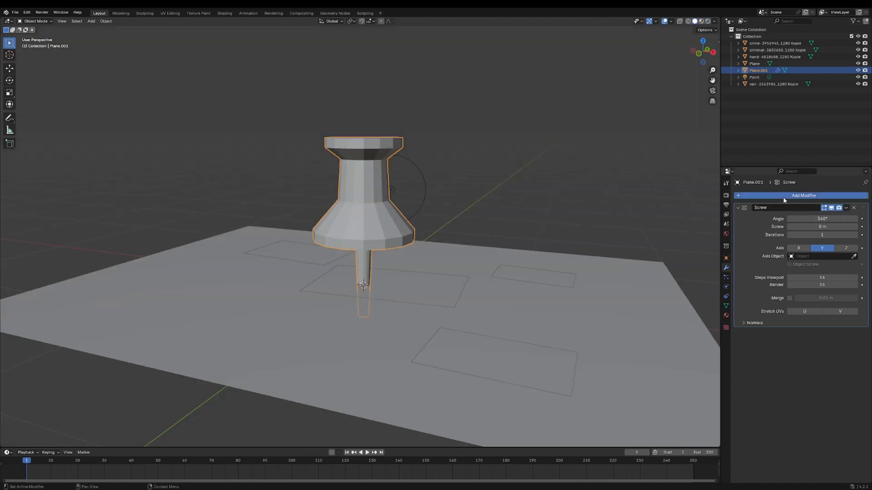
Step: Add Bevel and Subdivision Surface modifiers and lower the render subdivision level
{"action": "type", "text": "bev"}
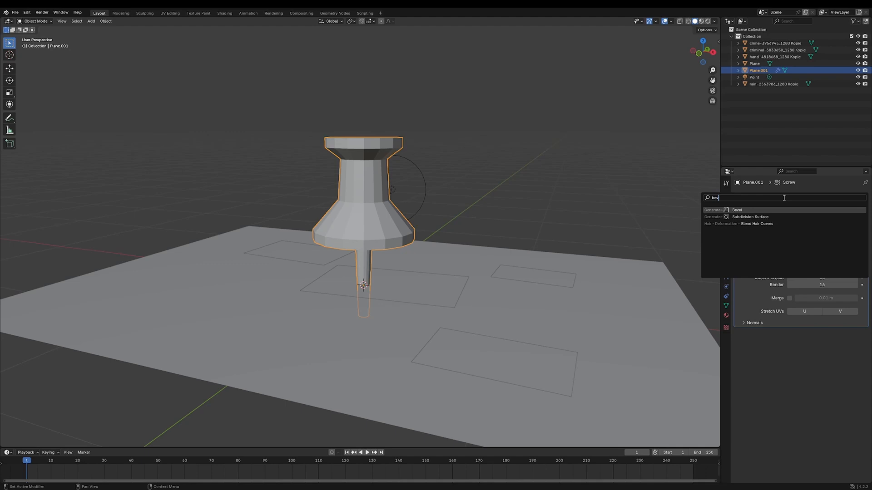
{"action": "left_click", "coordinate": [736, 210]}
{"action": "type", "text": "sub"}
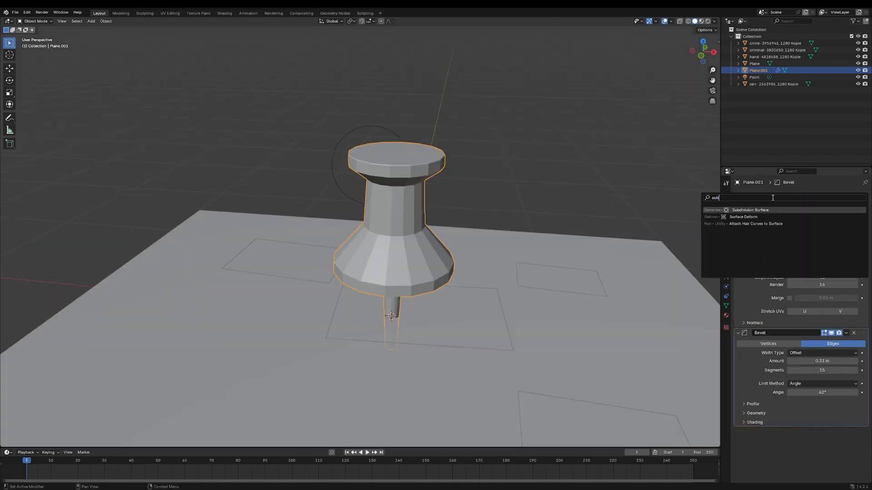
{"action": "left_click", "coordinate": [750, 210]}
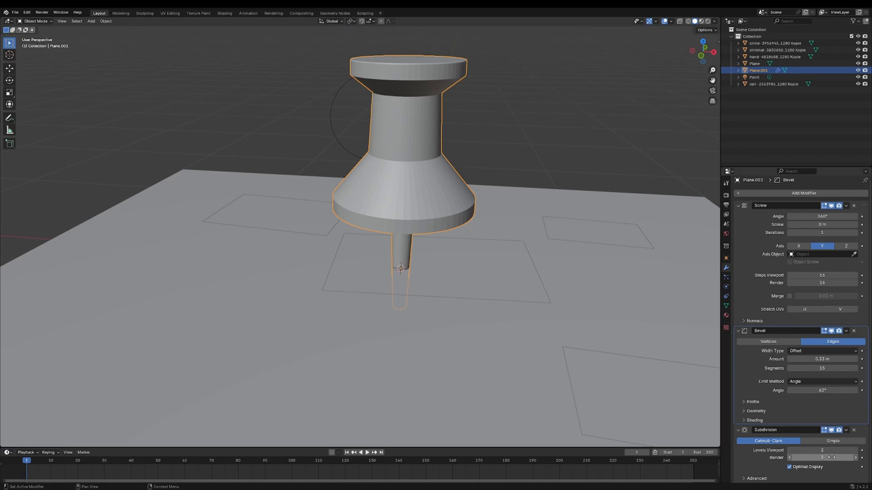
{"action": "left_click", "coordinate": [857, 458]}
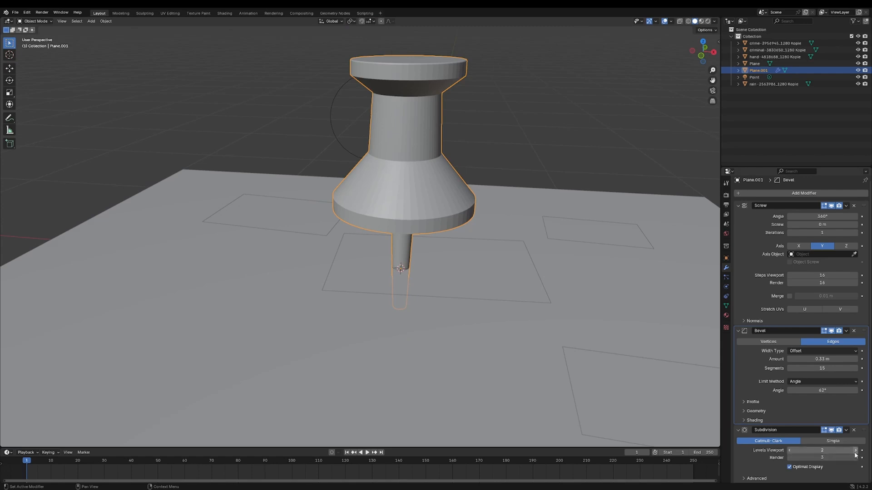
{"action": "left_click", "coordinate": [854, 451]}
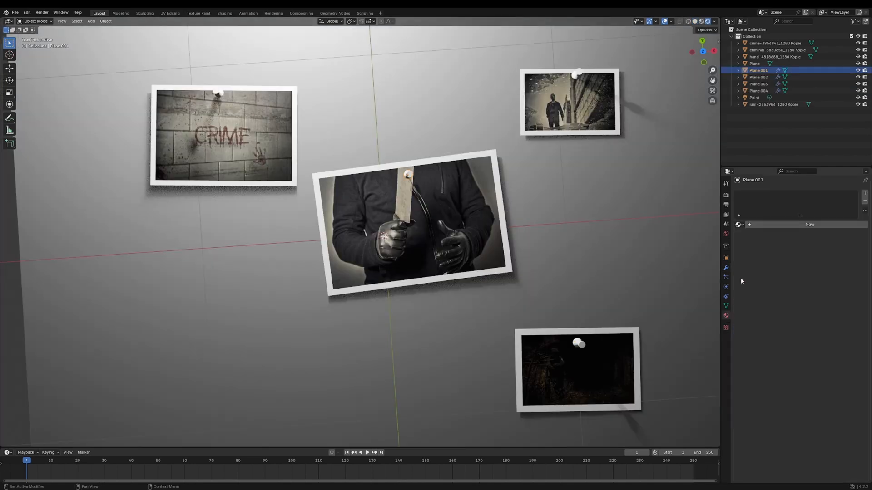
Step: Create a new pin material and set its base colour to red
{"action": "left_click", "coordinate": [809, 223]}
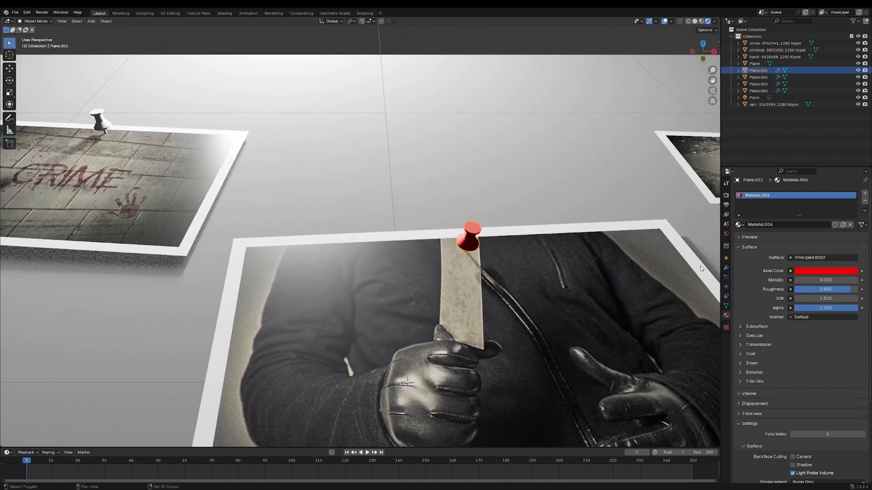
{"action": "left_click", "coordinate": [825, 289]}
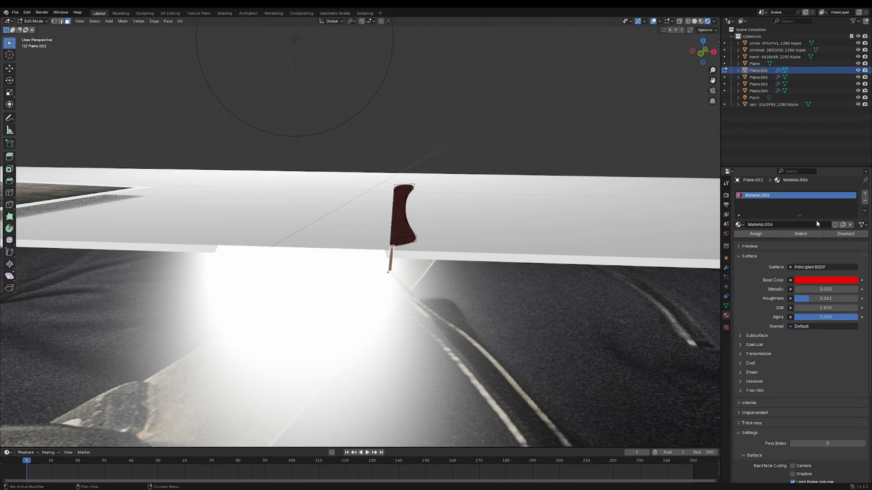
Step: Lower the red pin material's roughness to about 0.24
{"action": "left_click", "coordinate": [864, 194]}
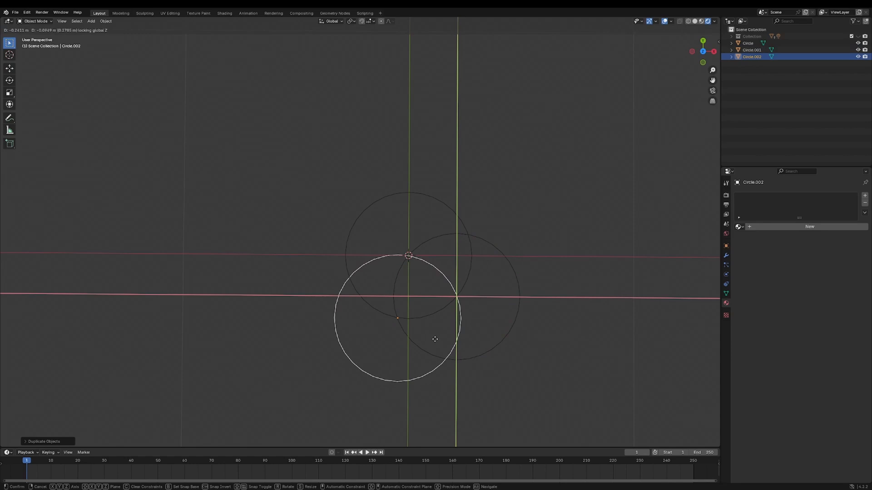
Step: Place the third circle overlapping the other two to form a three-lobed outline
{"action": "left_click", "coordinate": [399, 220]}
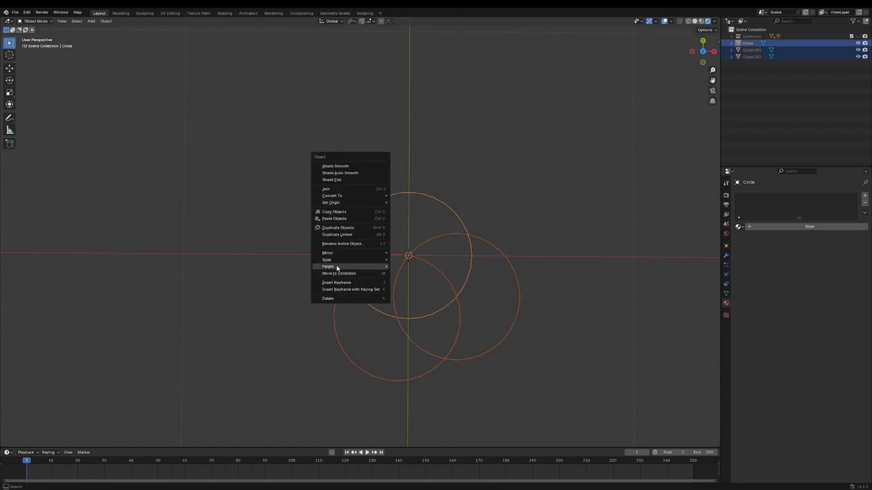
{"action": "mouse_move", "coordinate": [337, 218]}
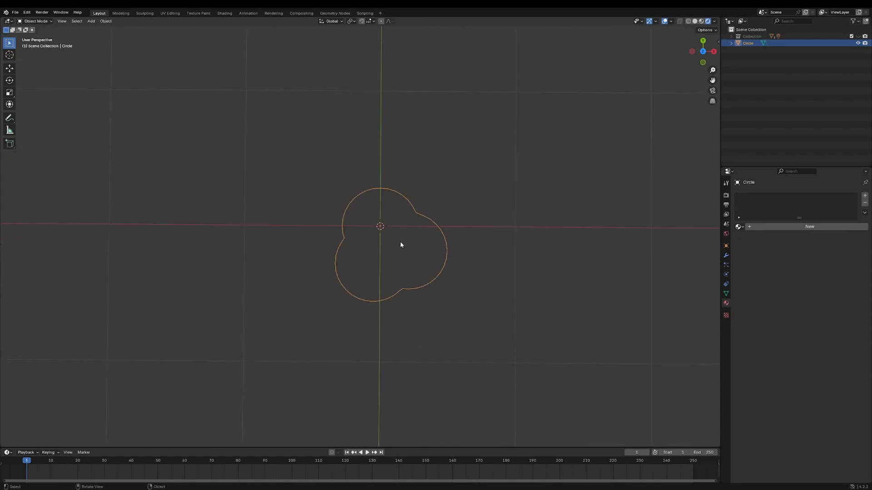
Step: Set the outline's origin to its geometry and add a Screw modifier to twist it
{"action": "right_click", "coordinate": [400, 244]}
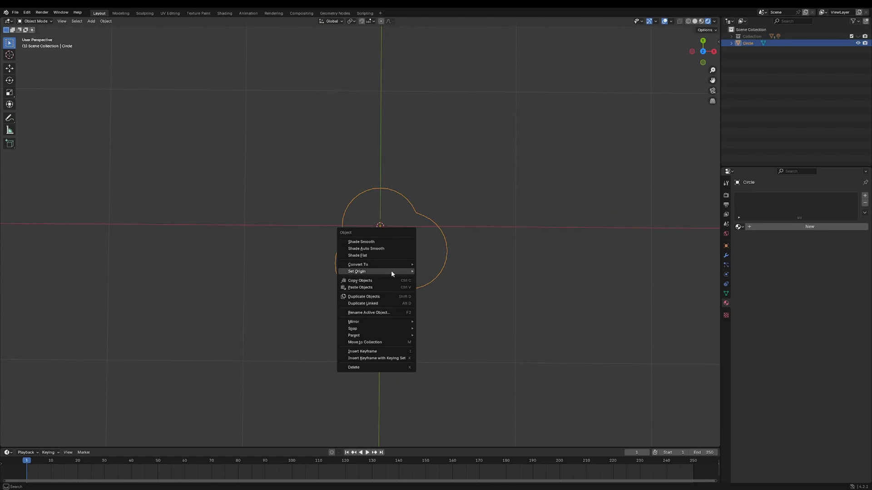
{"action": "left_click", "coordinate": [356, 271]}
{"action": "type", "text": "screw"}
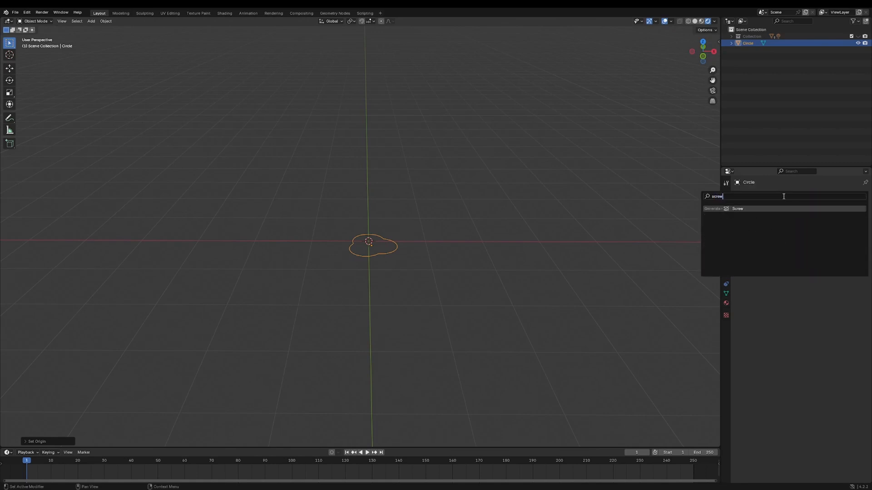
{"action": "left_click", "coordinate": [738, 208]}
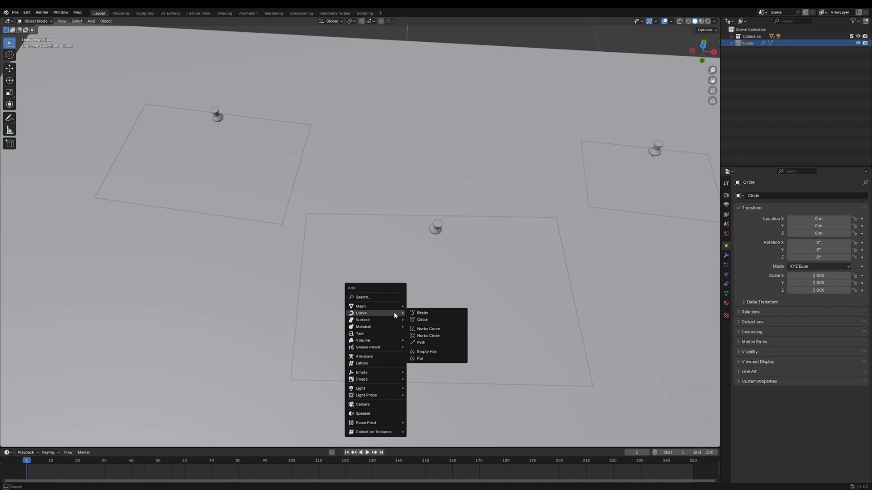
Step: Add a NURBS path and set it as the twisted string's Curve modifier object, deforming along Z
{"action": "left_click", "coordinate": [421, 342]}
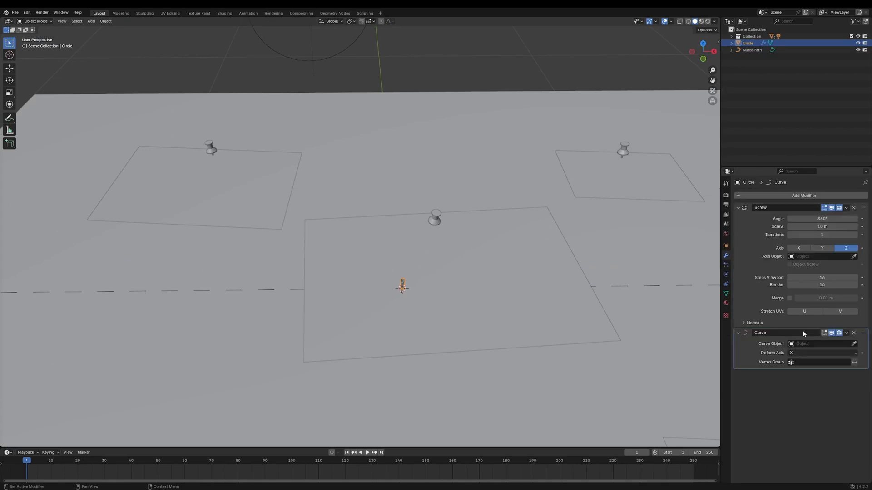
{"action": "left_click", "coordinate": [817, 343]}
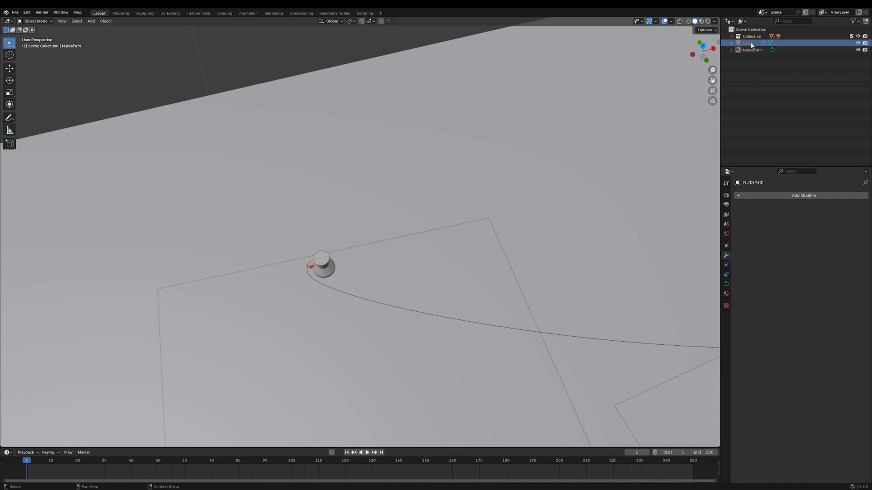
{"action": "left_click", "coordinate": [747, 42]}
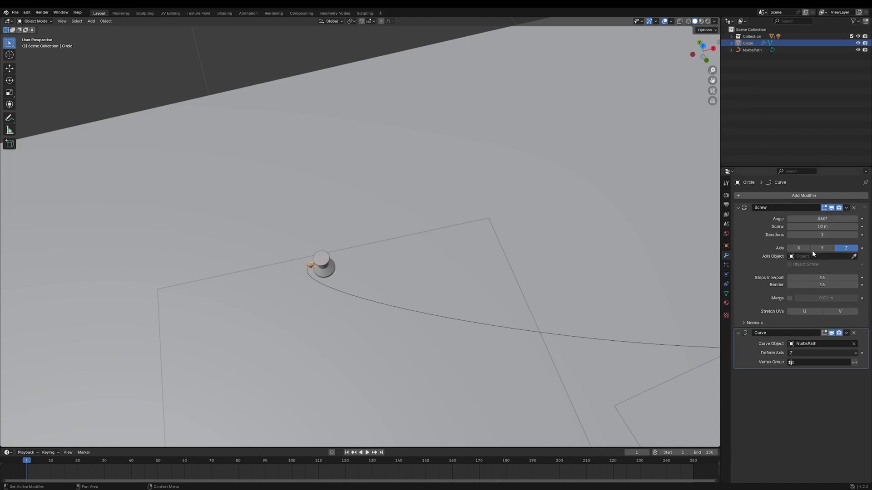